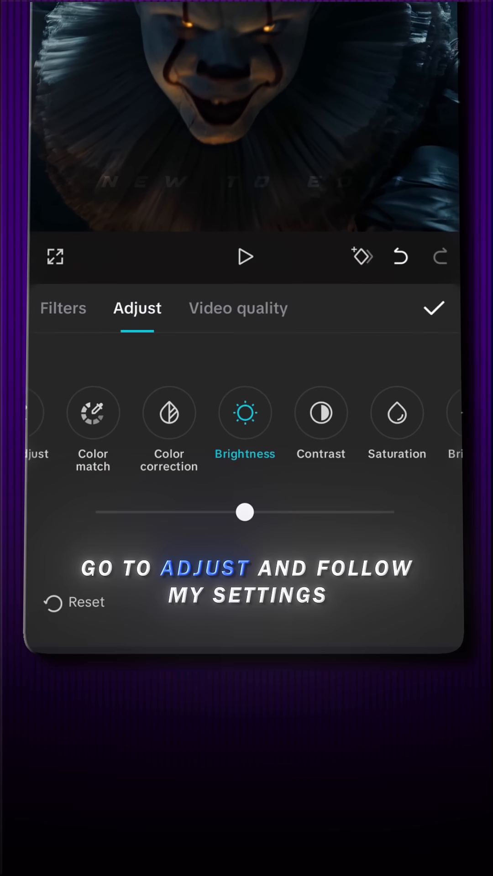
# - Raise the clip's Brightness, Saturation and Brilliance sliders in Adjust
pyautogui.moveTo(244, 512); pyautogui.dragTo(257, 512)
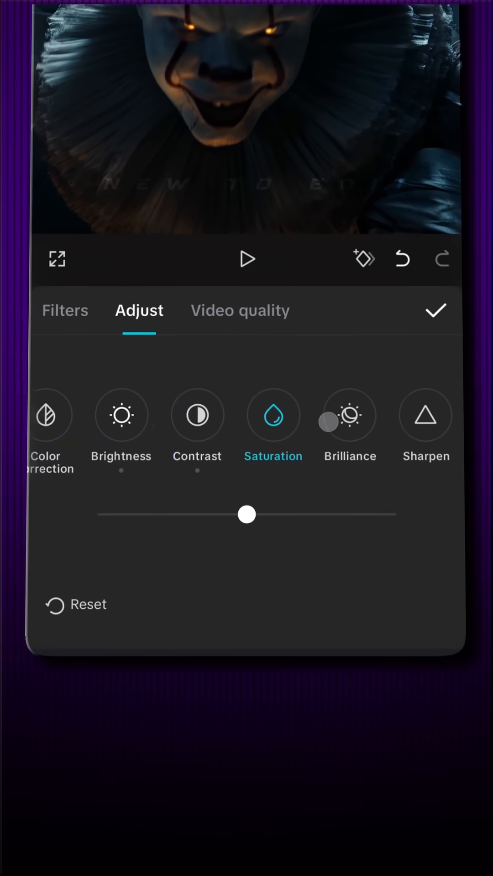
pyautogui.moveTo(247, 514); pyautogui.dragTo(275, 513)
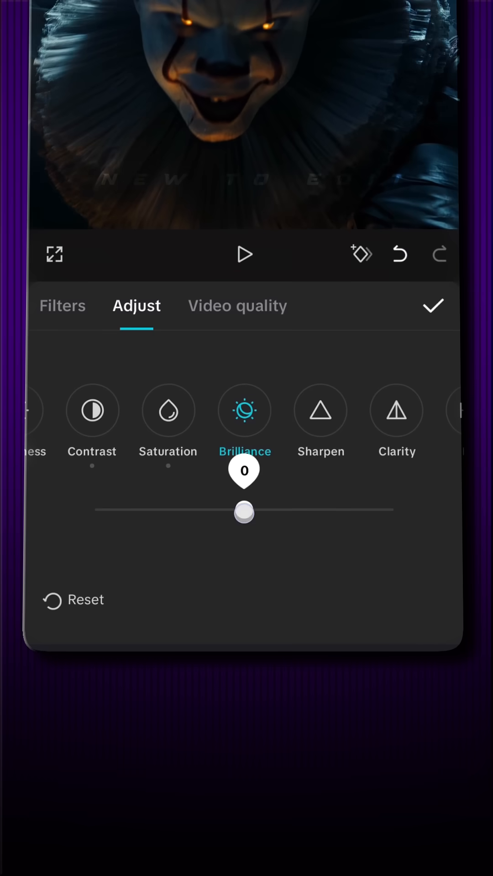
pyautogui.moveTo(244, 512); pyautogui.dragTo(289, 513)
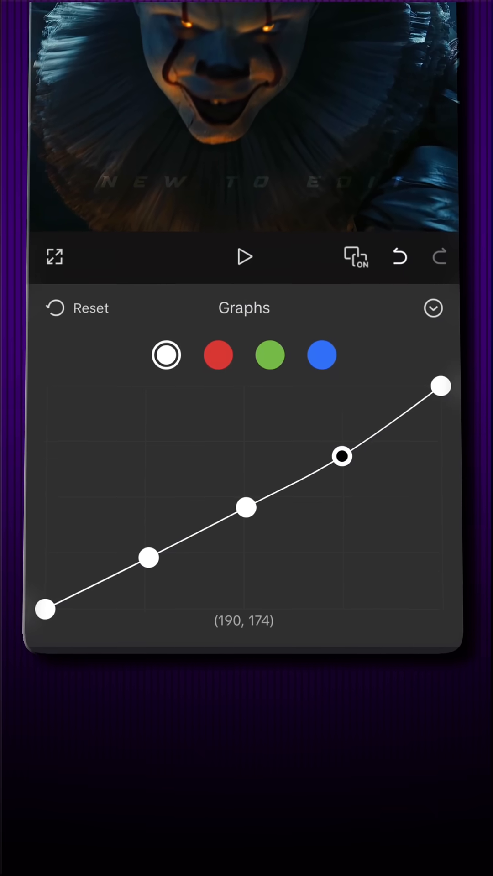
# - Give the tone curve an S-shaped boost, set Shadows to -6, and save as Adjust1
pyautogui.moveTo(343, 457); pyautogui.dragTo(154, 570)
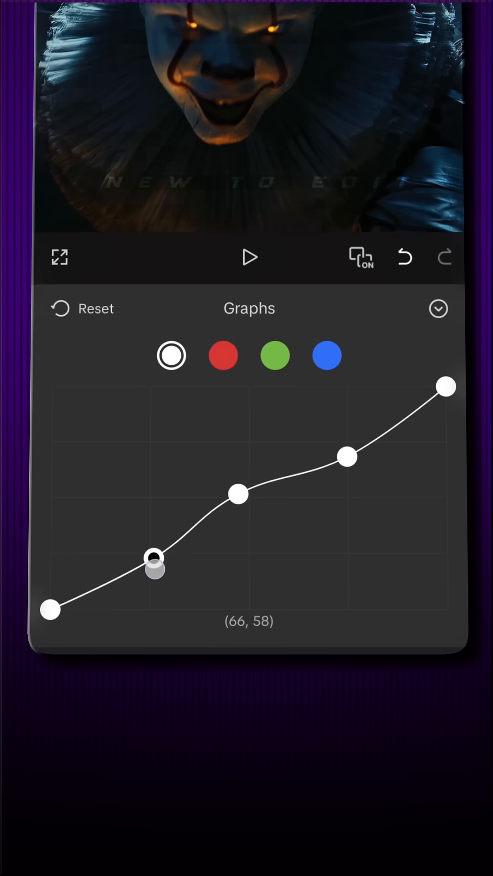
pyautogui.moveTo(155, 568); pyautogui.dragTo(243, 473)
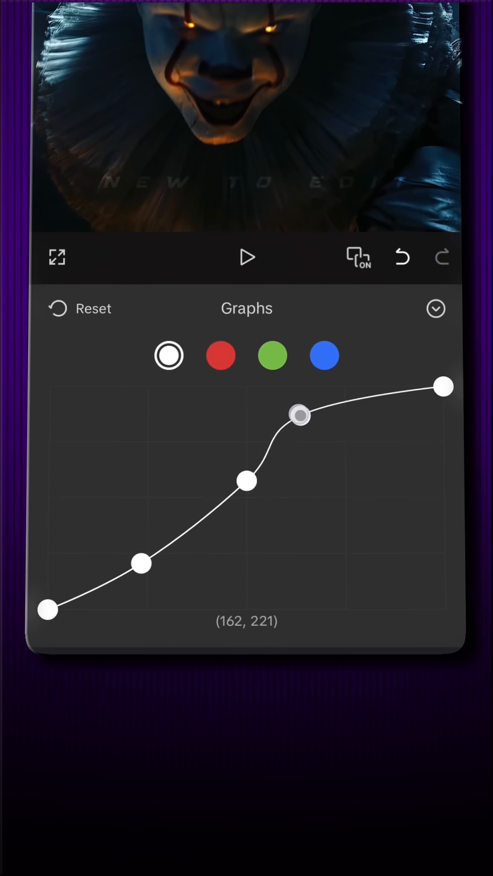
pyautogui.moveTo(301, 416); pyautogui.dragTo(235, 483)
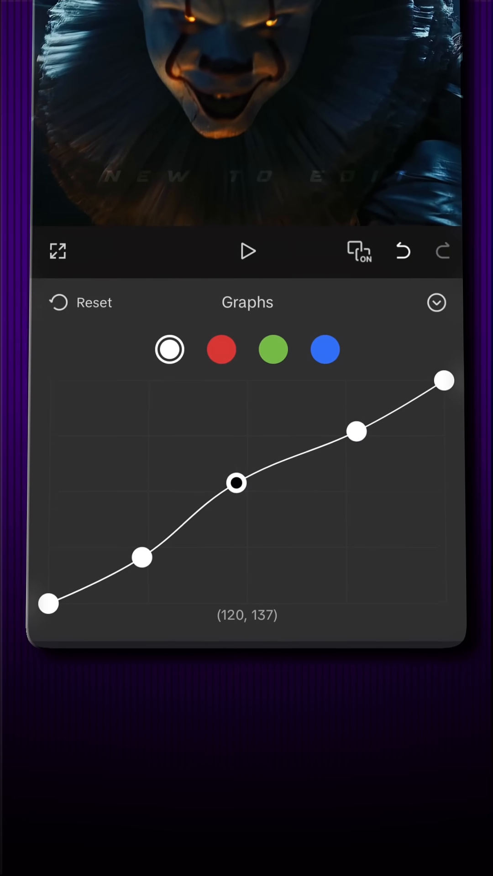
pyautogui.click(436, 302)
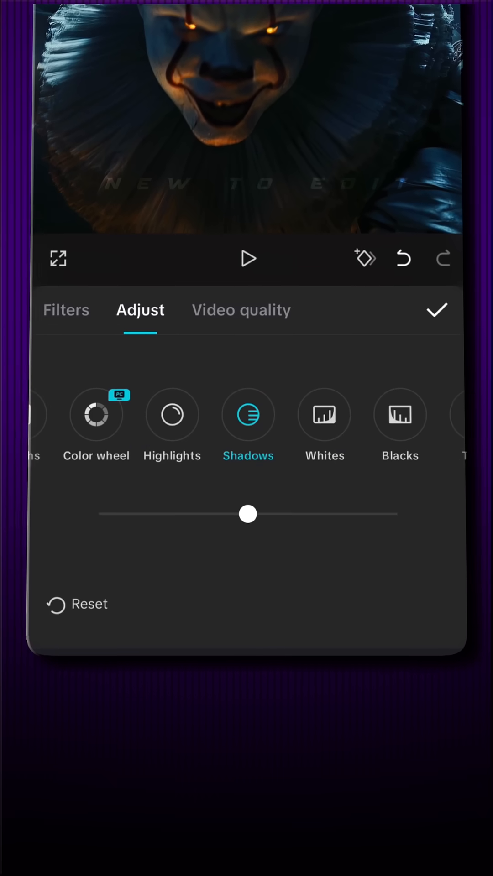
pyautogui.moveTo(247, 513); pyautogui.dragTo(229, 513)
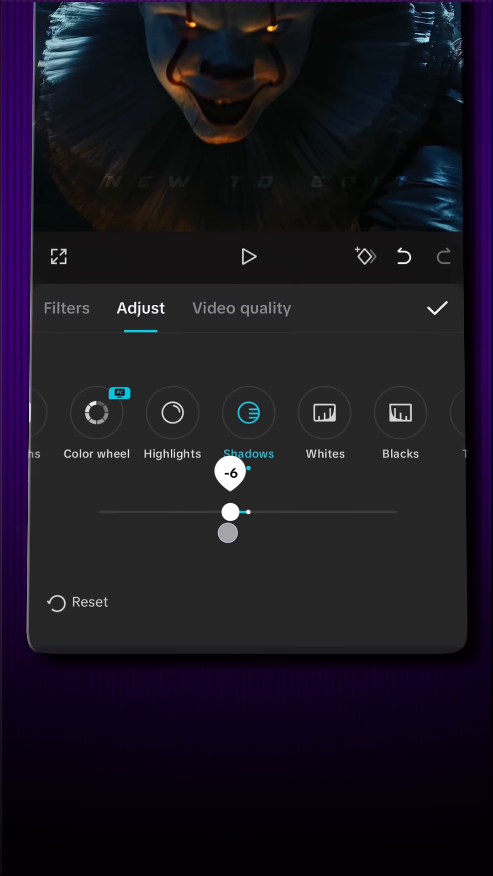
pyautogui.click(437, 307)
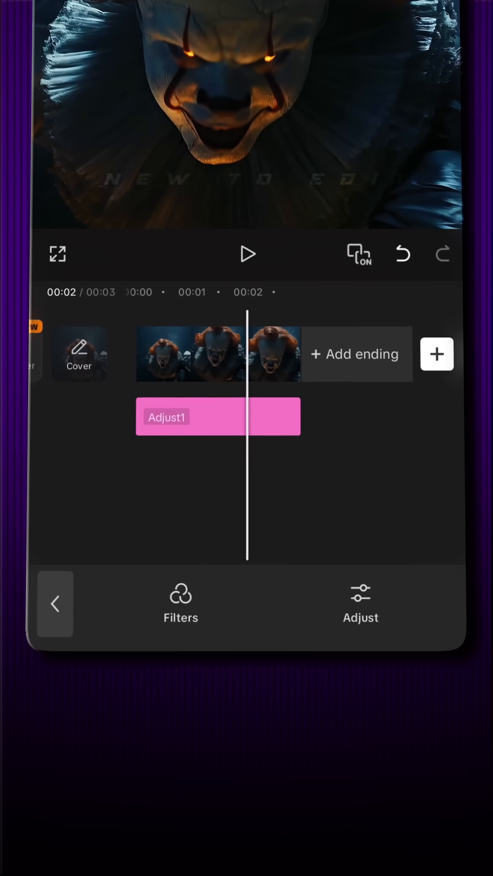
# - Apply the Hyperglow filter with its intensity lowered and confirm it as a layer
pyautogui.click(180, 606)
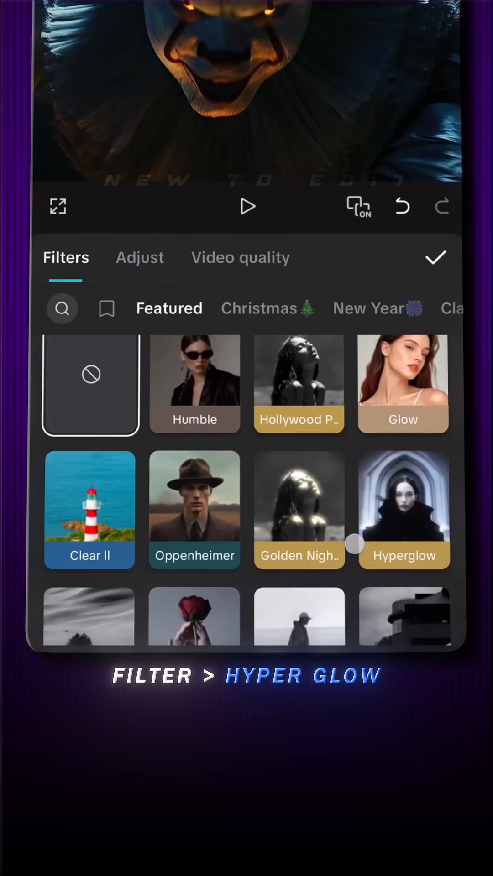
pyautogui.click(402, 510)
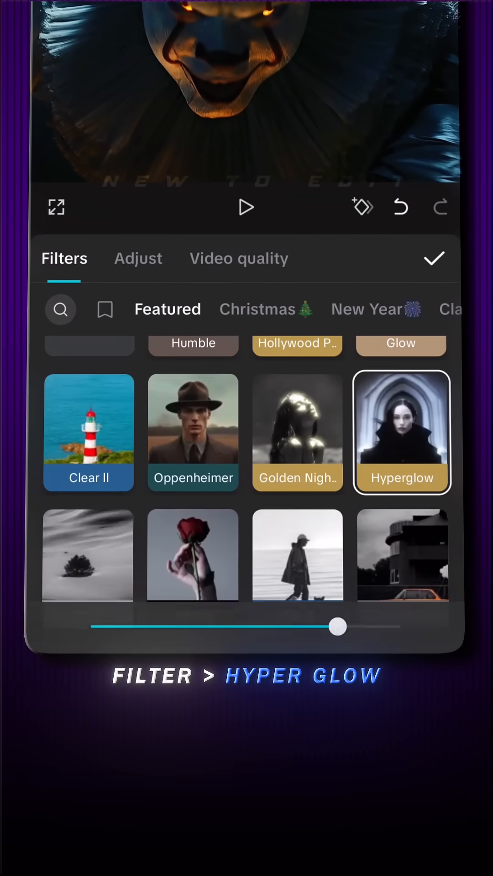
pyautogui.moveTo(337, 626); pyautogui.dragTo(175, 616)
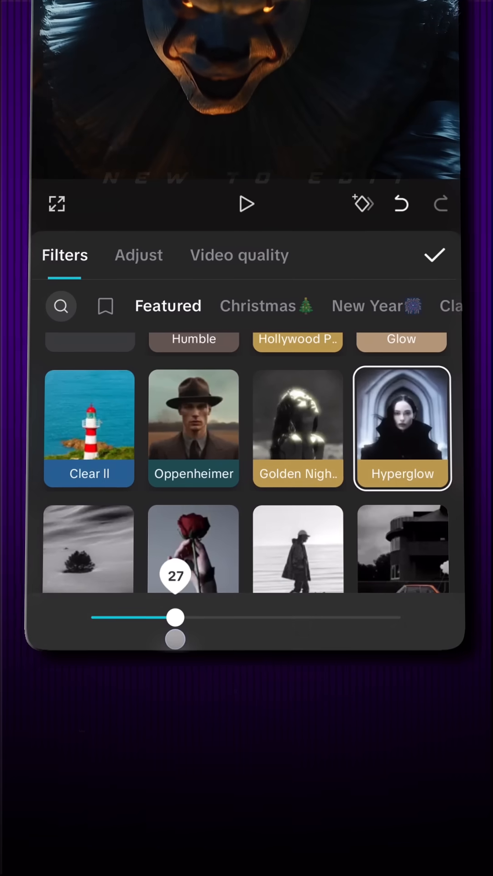
pyautogui.moveTo(176, 617); pyautogui.dragTo(200, 617)
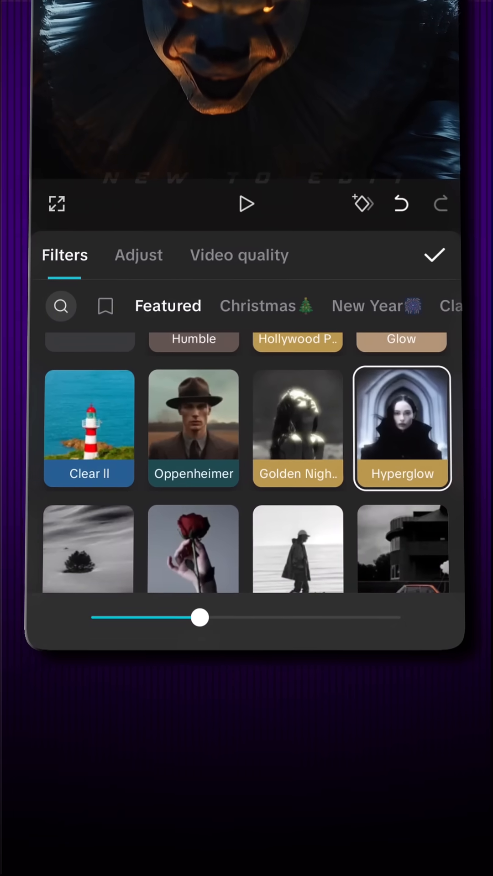
pyautogui.click(435, 256)
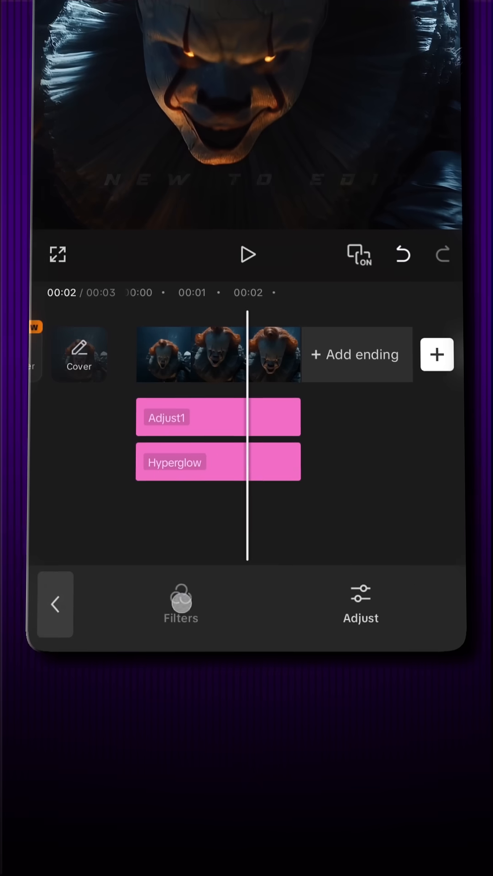
# - Add the Clear II filter at intensity 76 as another filter layer
pyautogui.click(180, 611)
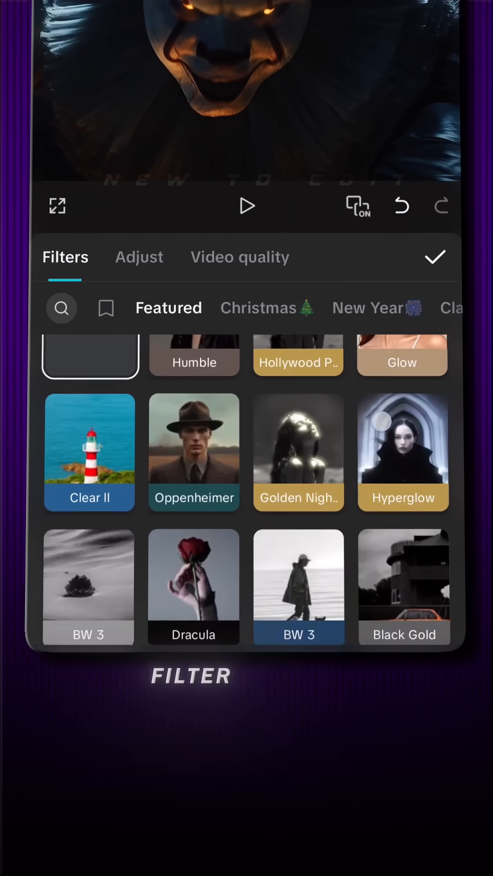
pyautogui.click(89, 452)
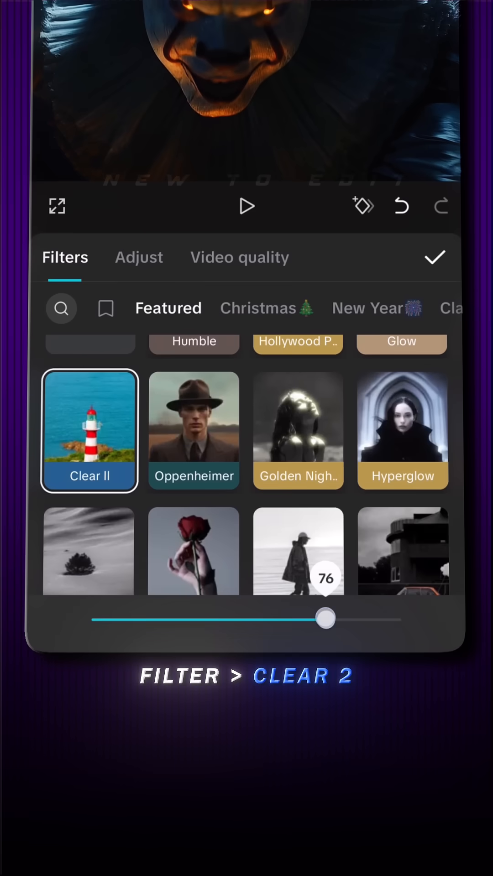
pyautogui.click(435, 257)
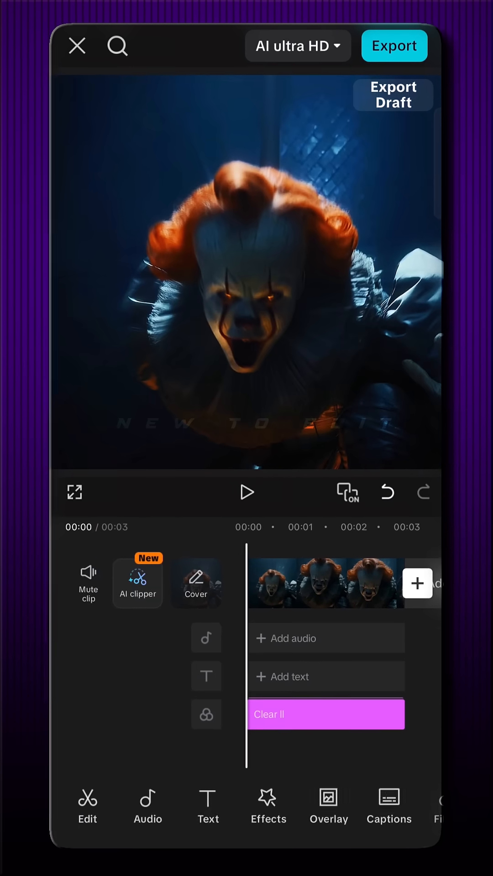
# - Apply the Glow 2 light effect to the main video
pyautogui.click(268, 806)
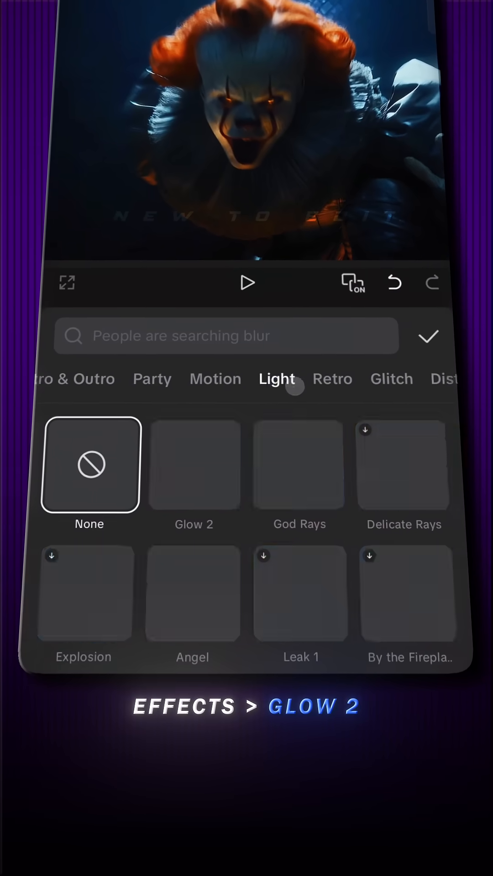
pyautogui.click(194, 465)
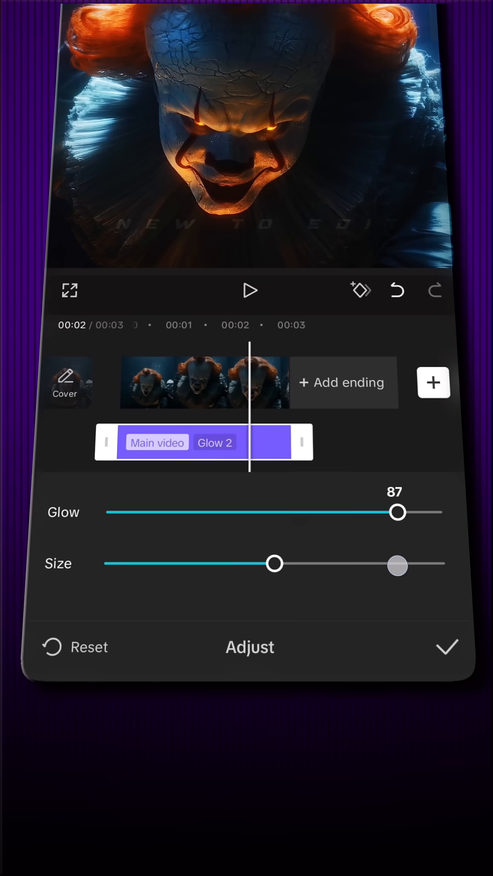
# - Set Glow 2 size to 85, then load the clip into UniConverter's Video Enhancer
pyautogui.moveTo(396, 511); pyautogui.dragTo(352, 512)
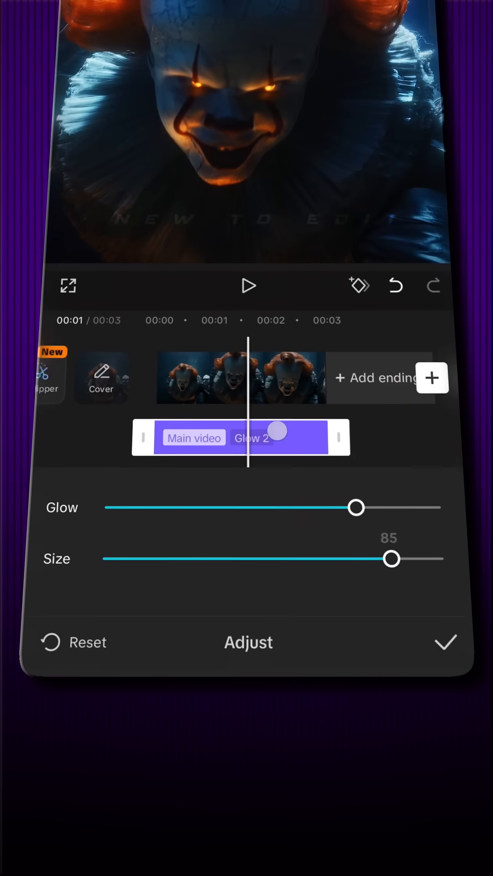
pyautogui.click(443, 641)
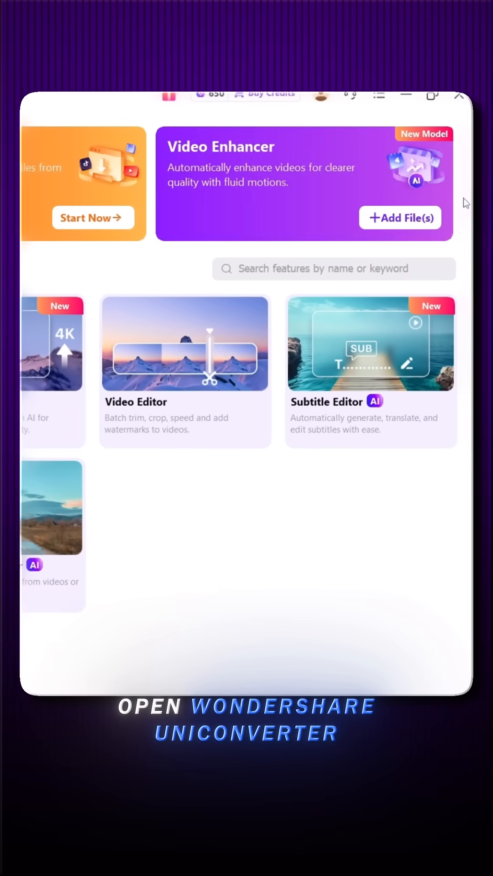
pyautogui.click(398, 217)
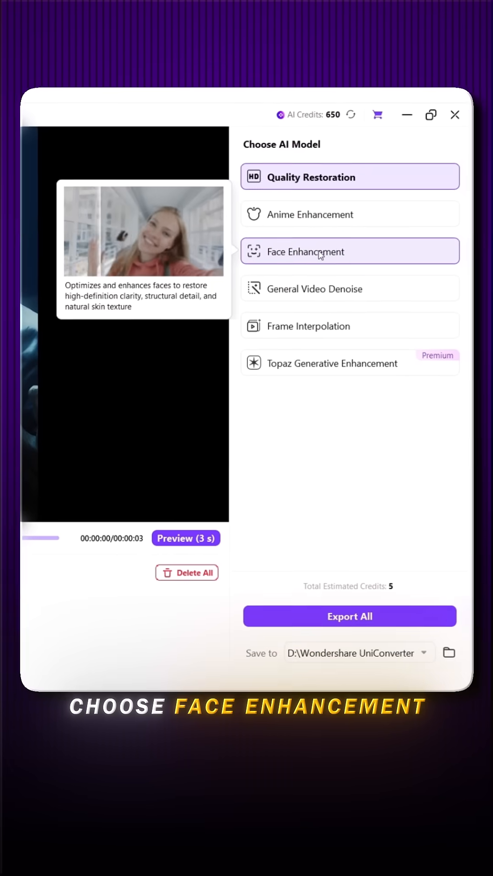
# - Select Face Enhancement at 4X (4320 x 4320) and run the 3-second preview
pyautogui.click(347, 251)
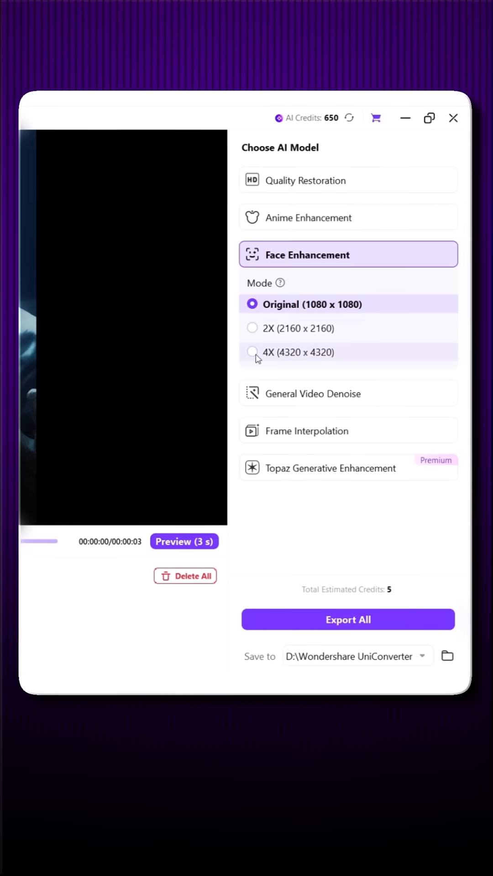
pyautogui.click(251, 352)
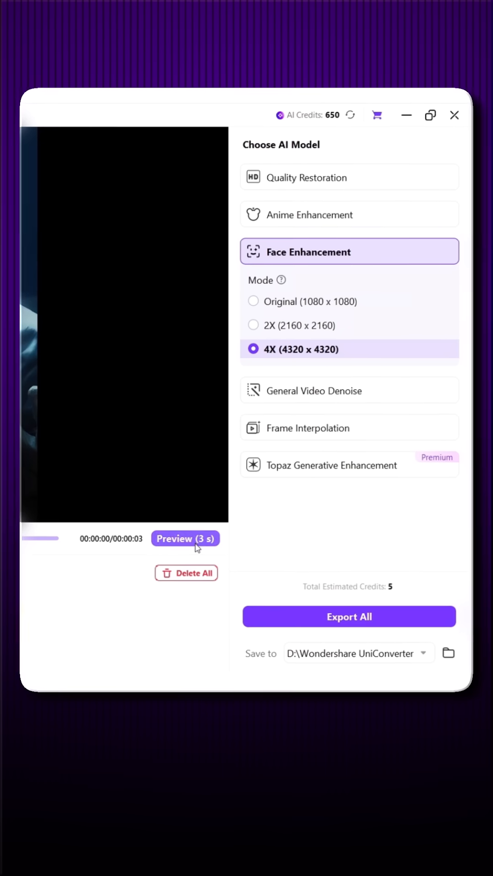
pyautogui.click(185, 538)
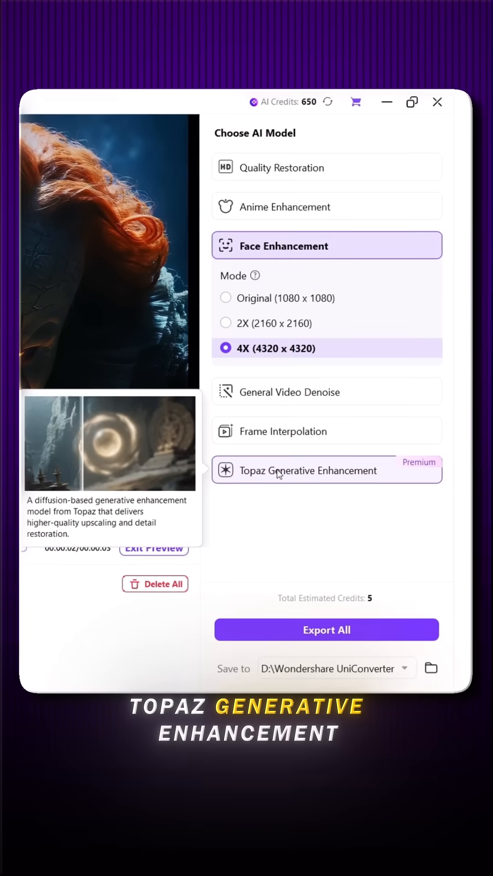
# - Switch to Topaz Generative Enhancement at 1080P and enter 'Wondershare UniConverter' as search text
pyautogui.click(326, 470)
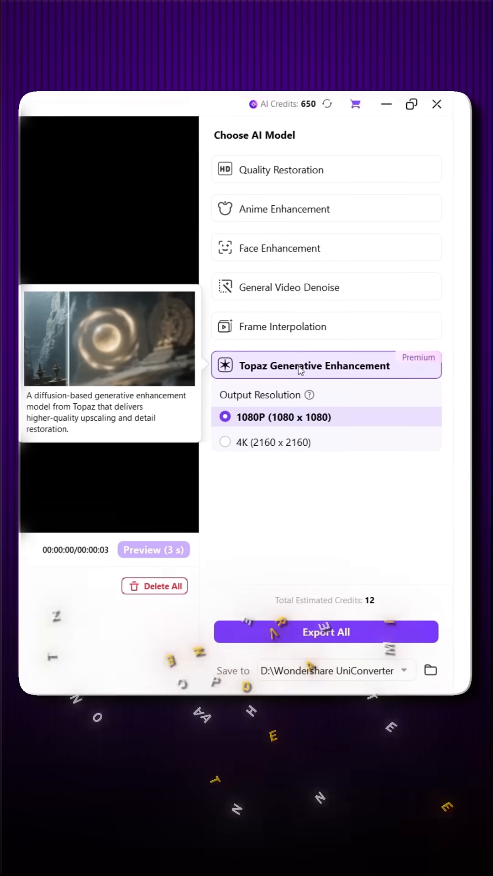
pyautogui.click(224, 438)
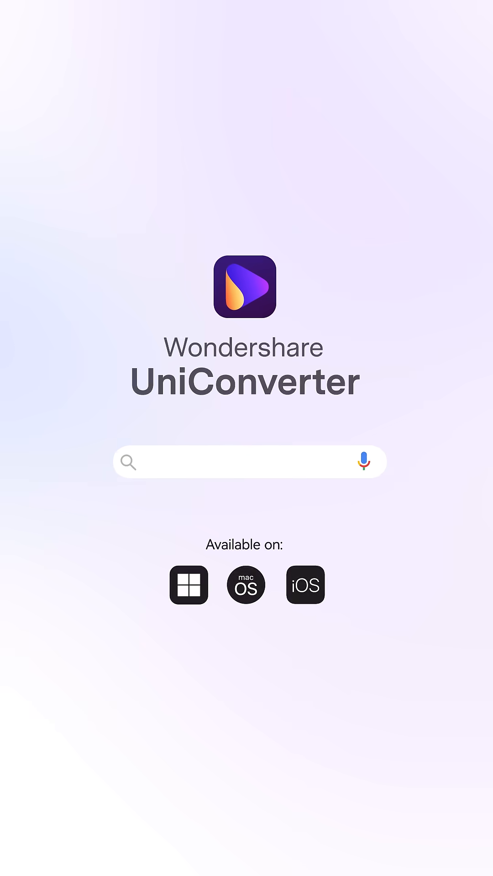
pyautogui.write('Wondershare UniConverter')
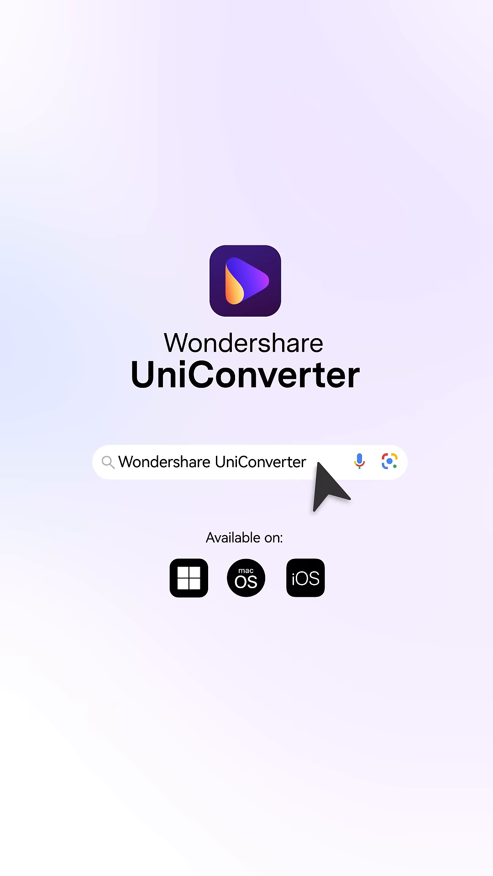